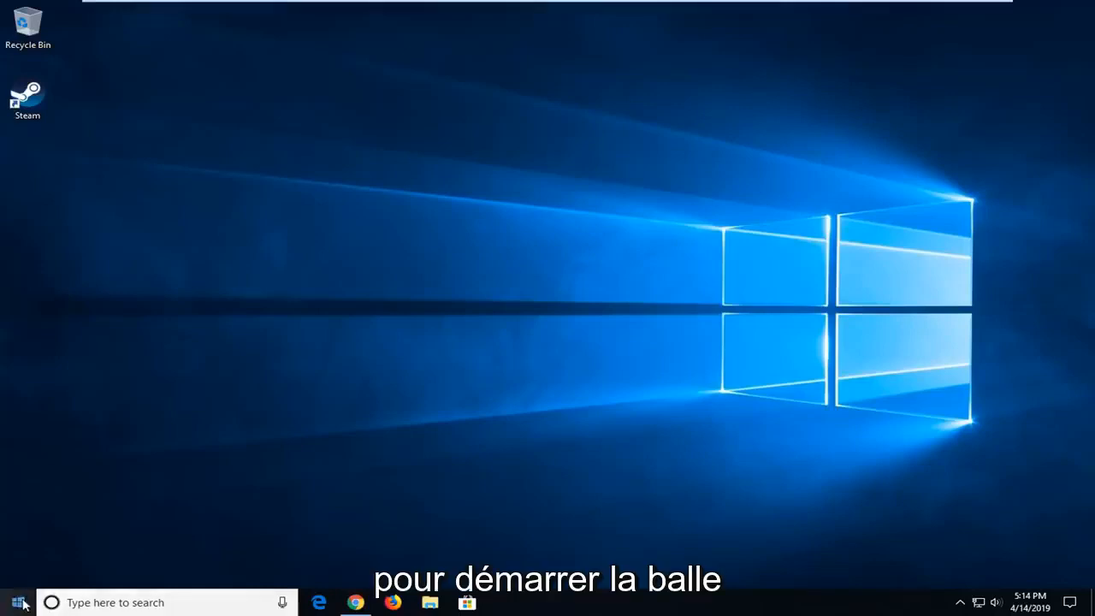
Step: Activate the taskbar search box to look up a program by name
{"action": "left_click", "coordinate": [14, 602]}
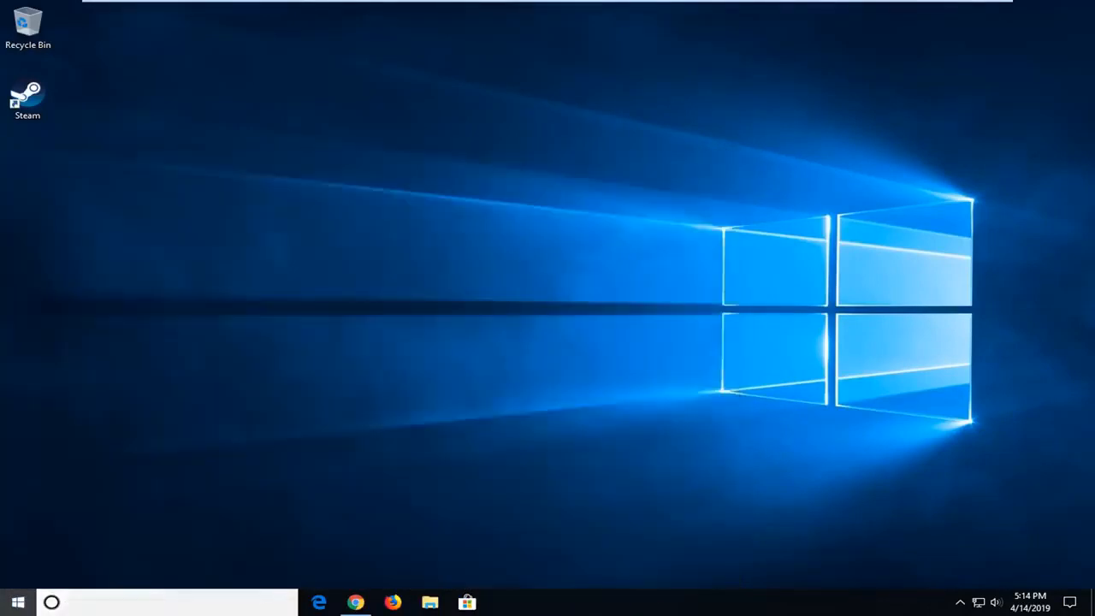
Step: Search 'cmd' so Command Prompt appears as the best match
{"action": "type", "text": "cmd"}
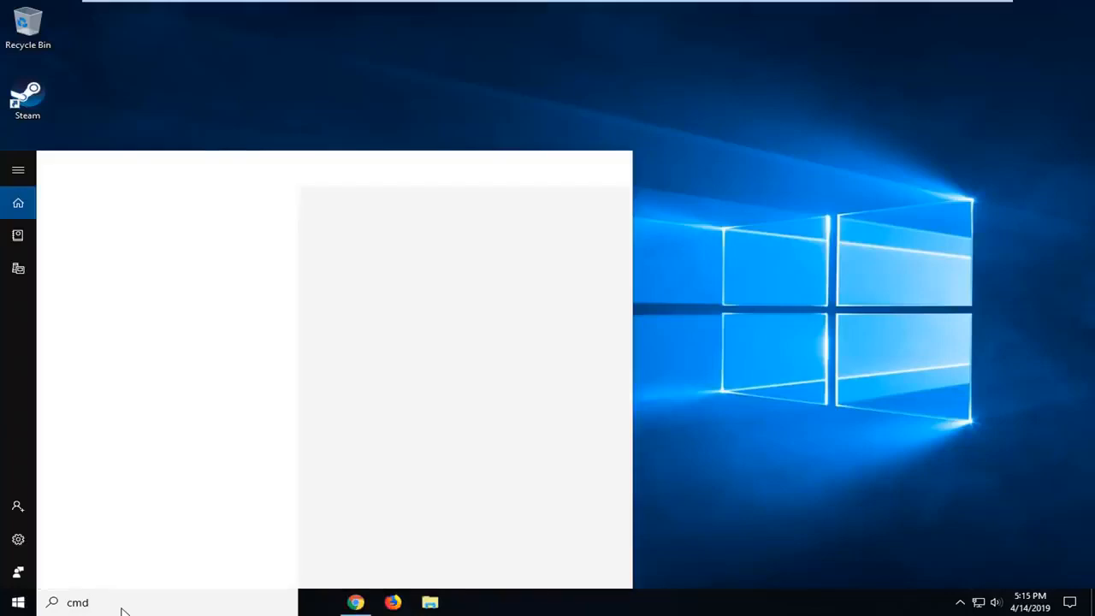
{"action": "type", "text": "cmd"}
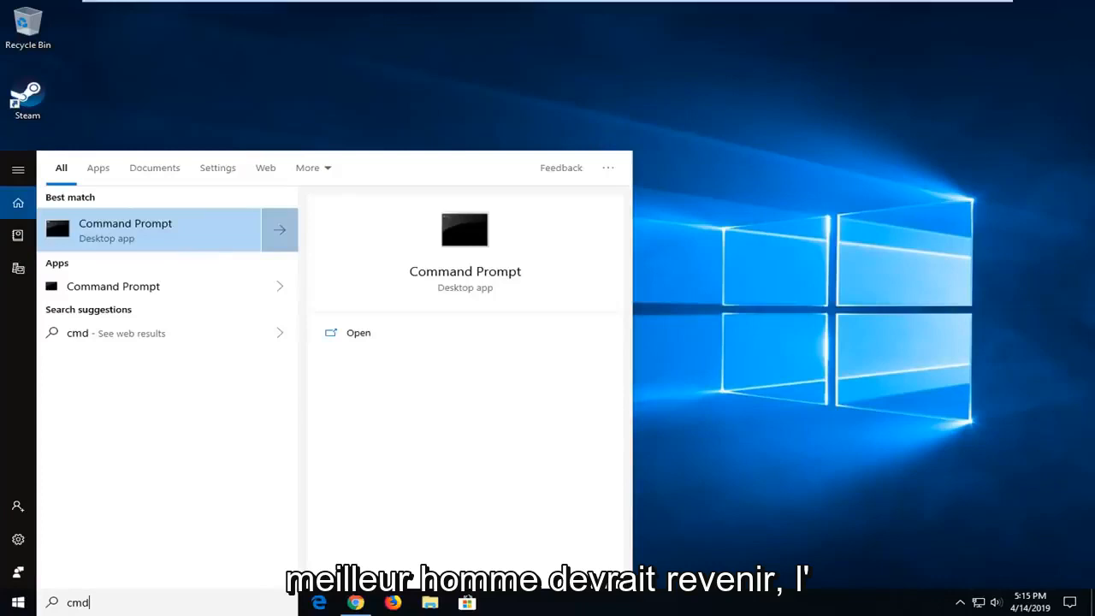
{"action": "mouse_move", "coordinate": [106, 236]}
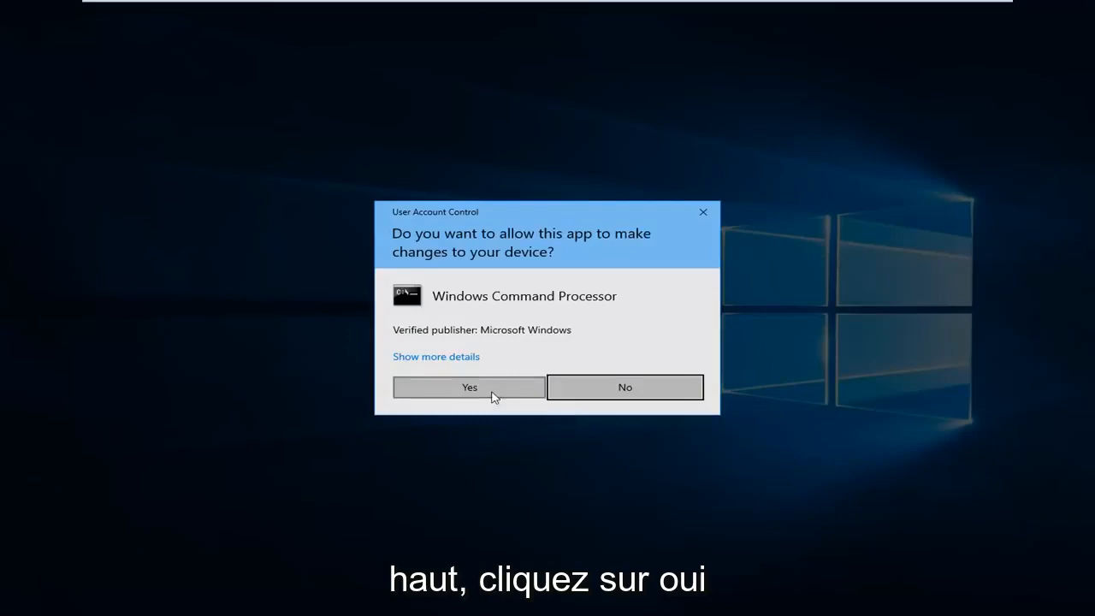
Step: Grant User Account Control permission so an Administrator Command Prompt opens at system32
{"action": "left_click", "coordinate": [468, 386]}
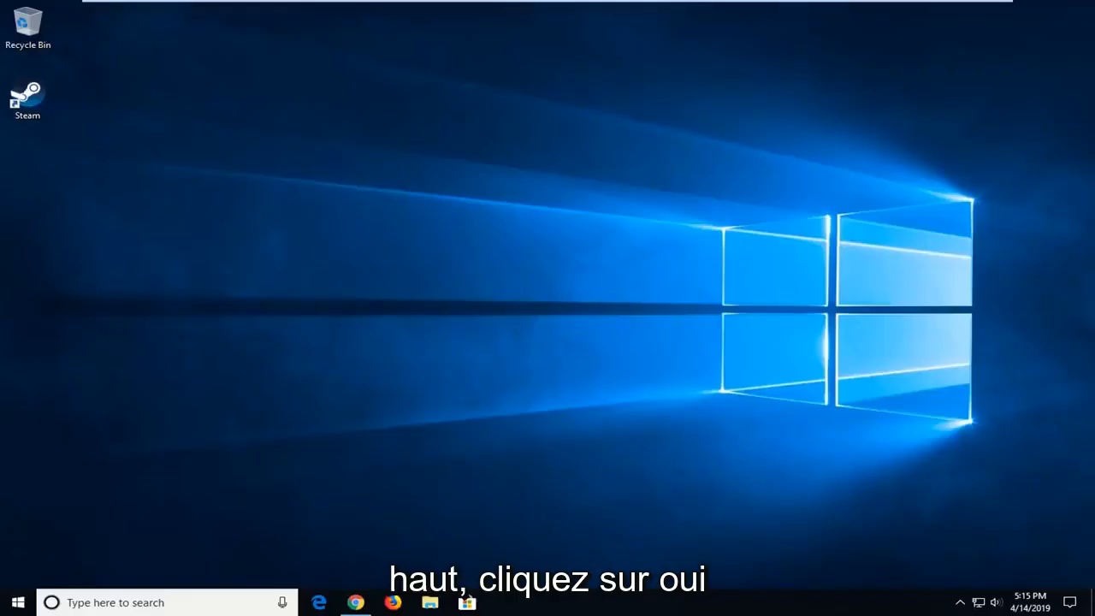
{"action": "left_click", "coordinate": [503, 602]}
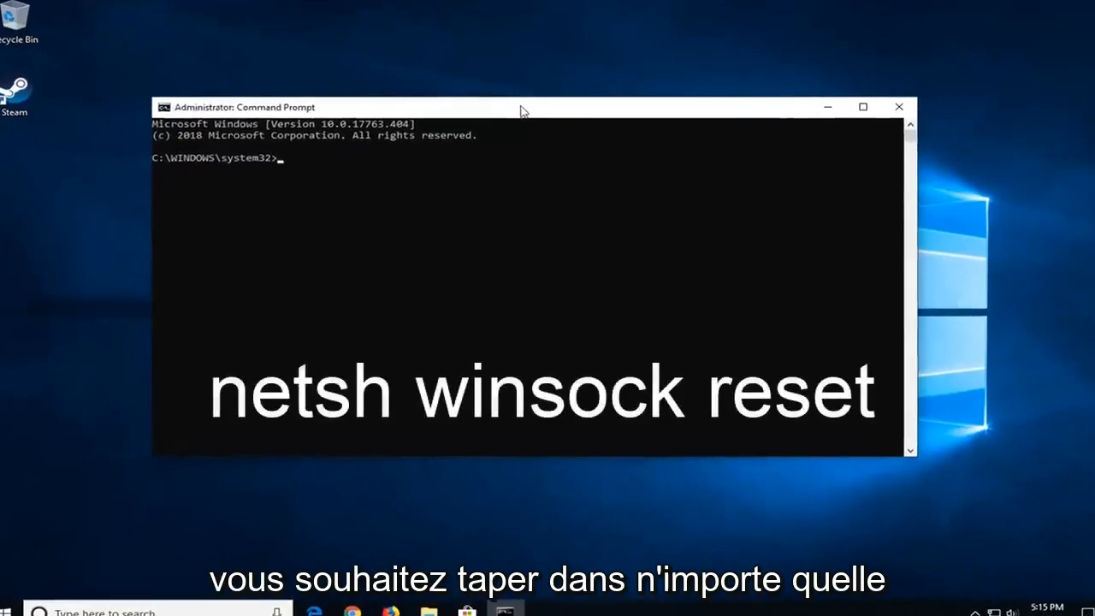
Step: Run 'netsh winsock reset' to reset the Winsock catalog, then close the administrator window
{"action": "type", "text": "netsh"}
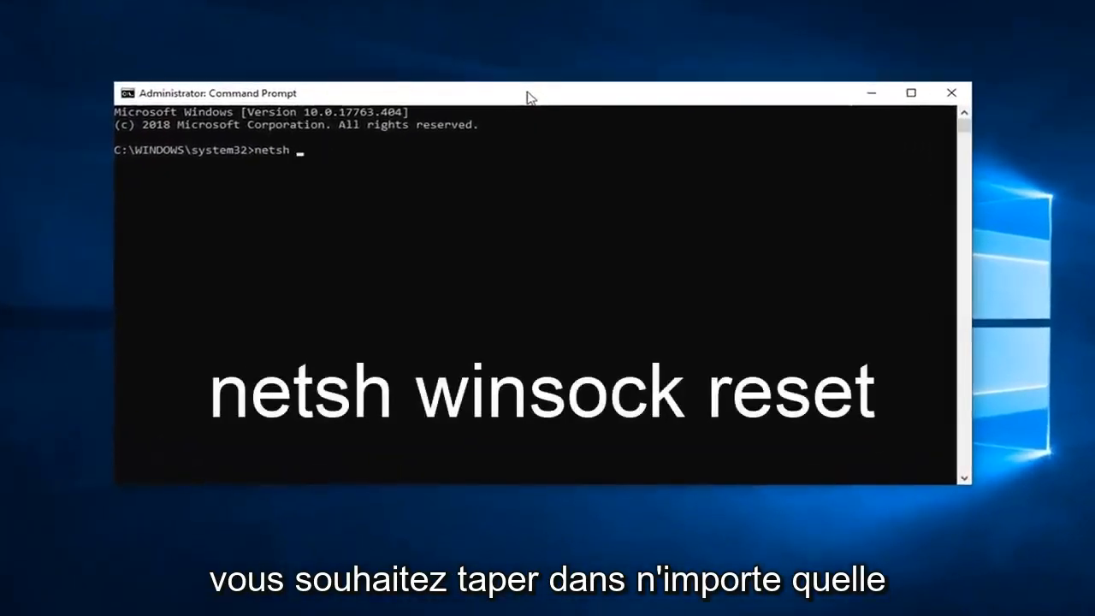
{"action": "type", "text": "winsock"}
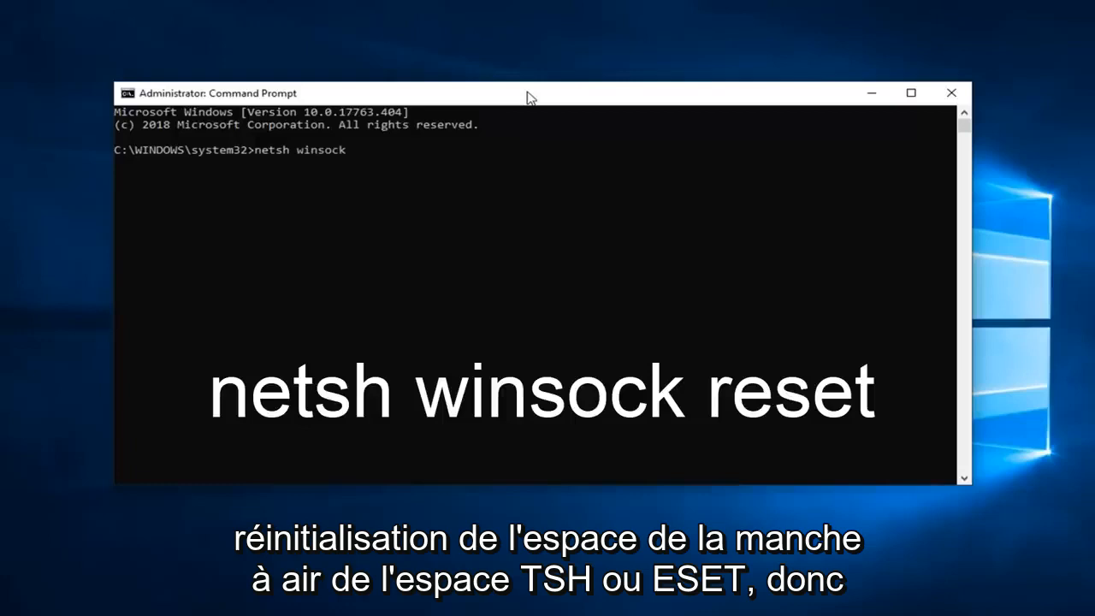
{"action": "type", "text": "re"}
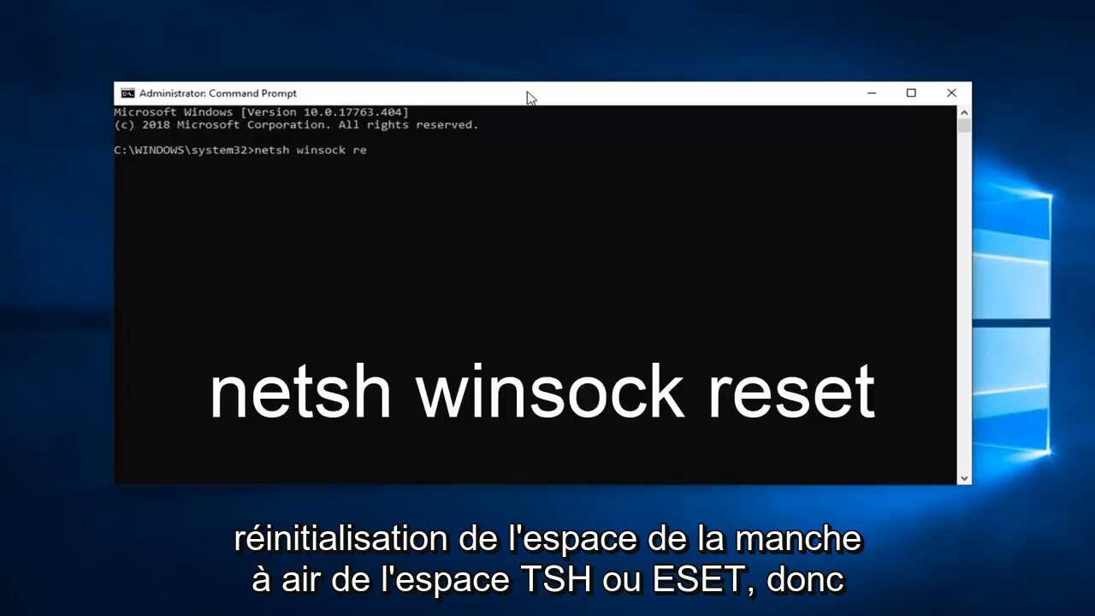
{"action": "type", "text": "set"}
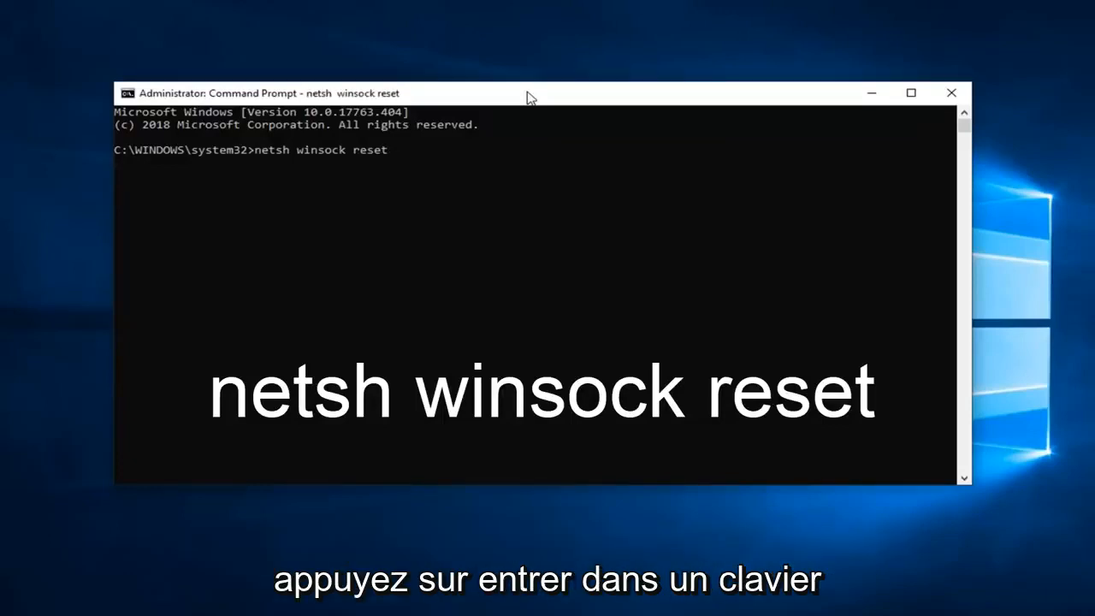
{"action": "key", "text": "Return"}
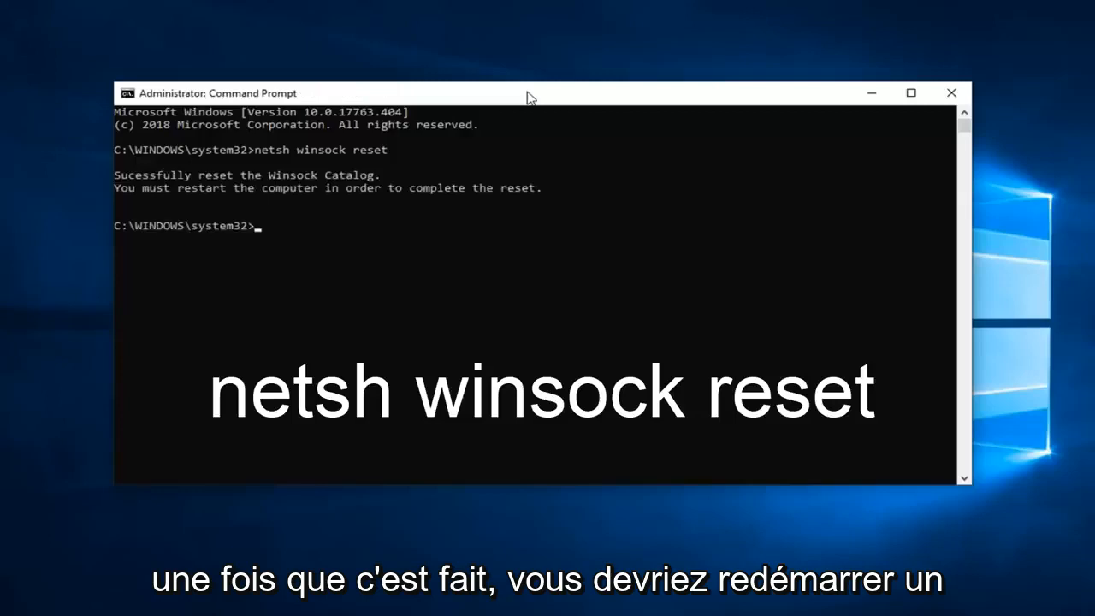
{"action": "mouse_move", "coordinate": [930, 65]}
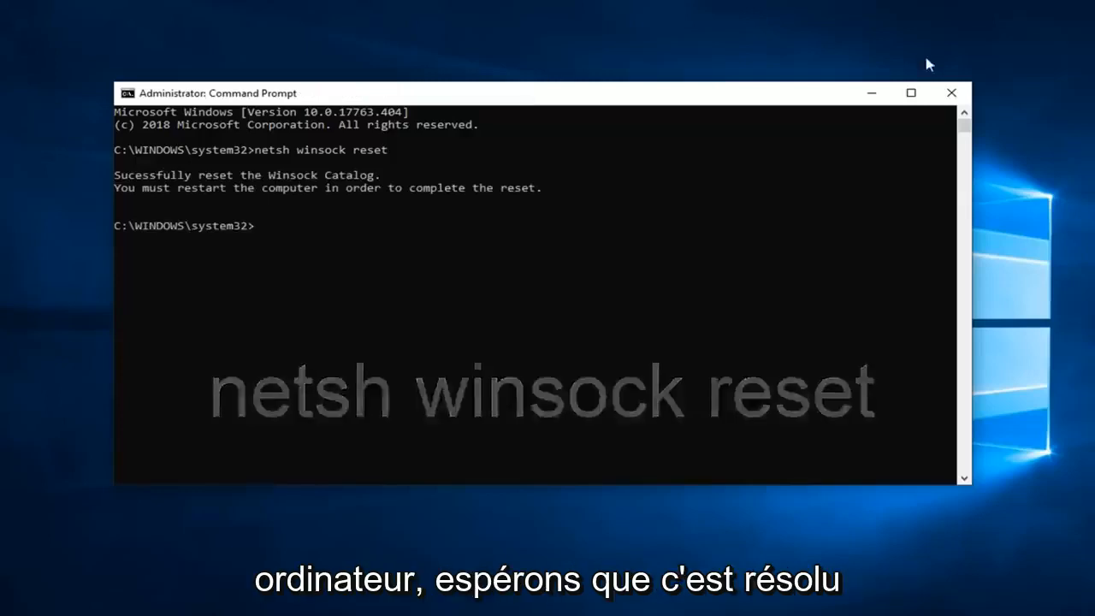
{"action": "left_click", "coordinate": [951, 92]}
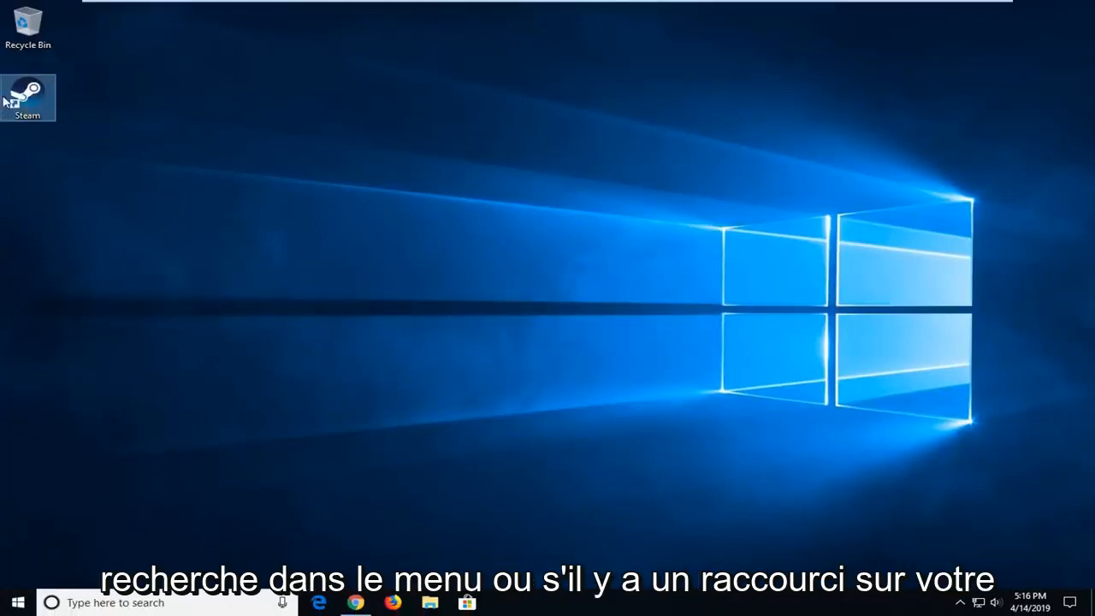
{"action": "mouse_move", "coordinate": [27, 96]}
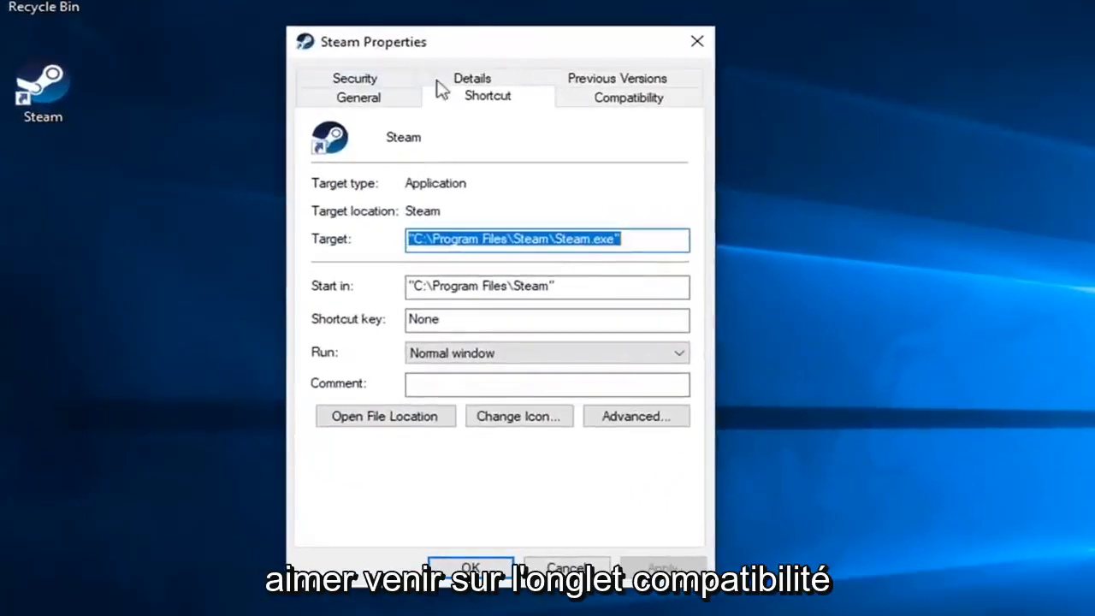
Step: Enable 'Run this program as an administrator' under Compatibility for the Steam shortcut and save it
{"action": "left_click", "coordinate": [628, 96]}
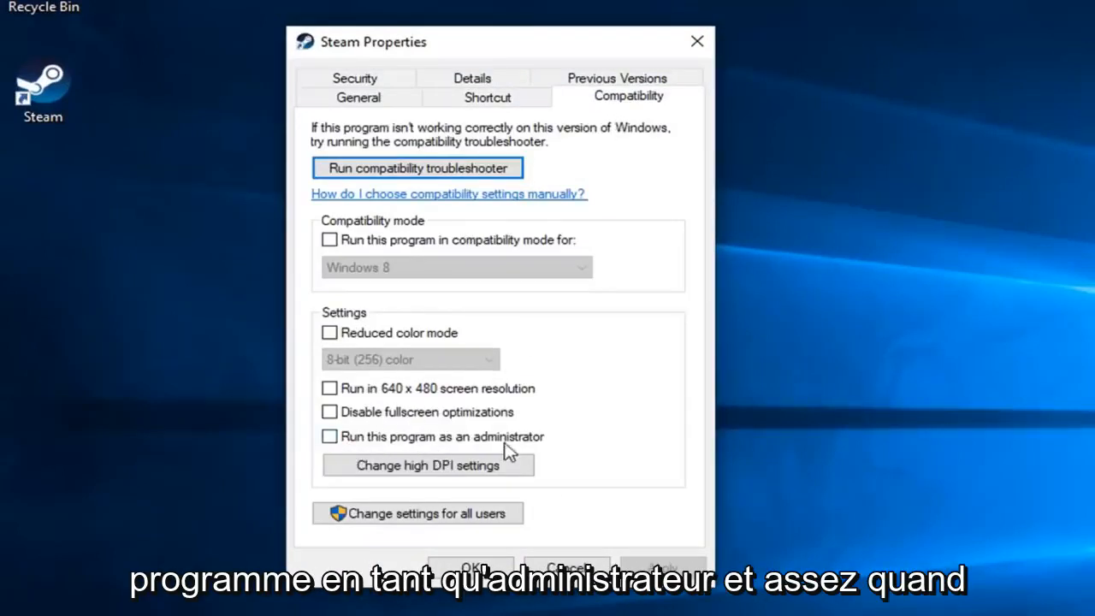
{"action": "left_click", "coordinate": [328, 436]}
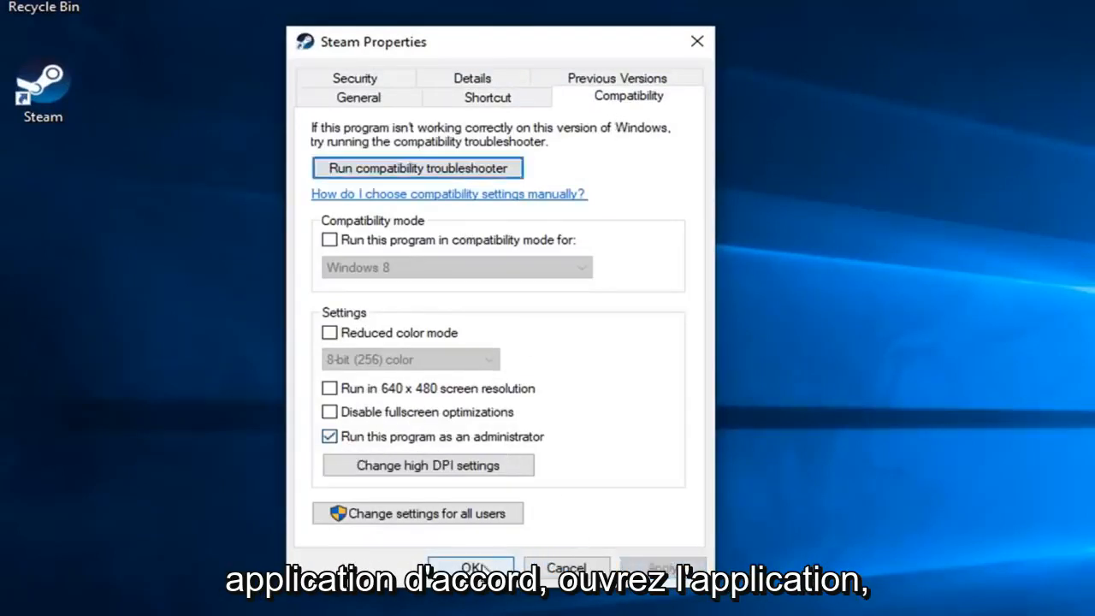
{"action": "left_click", "coordinate": [469, 568]}
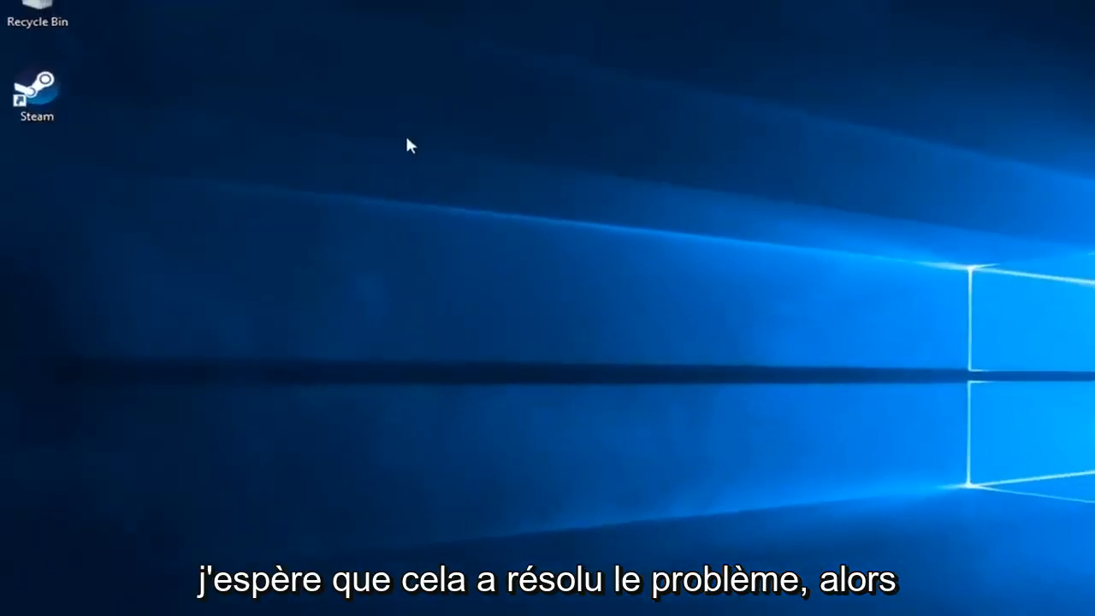